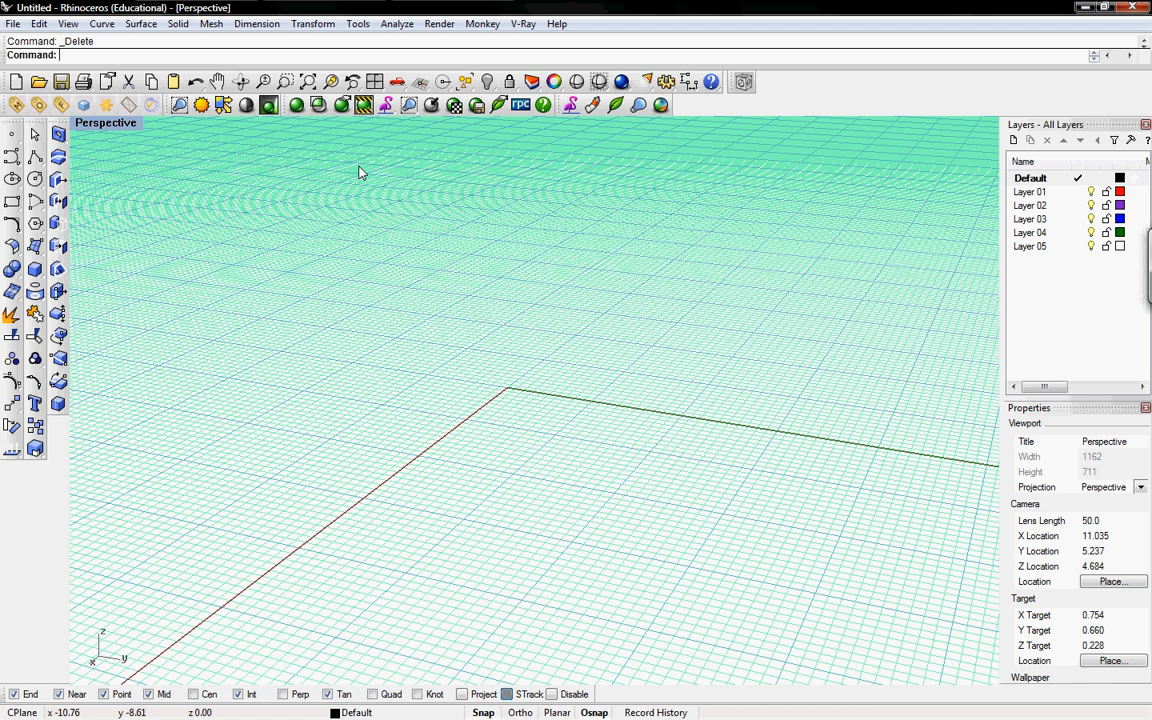
pyautogui.moveTo(220, 267)
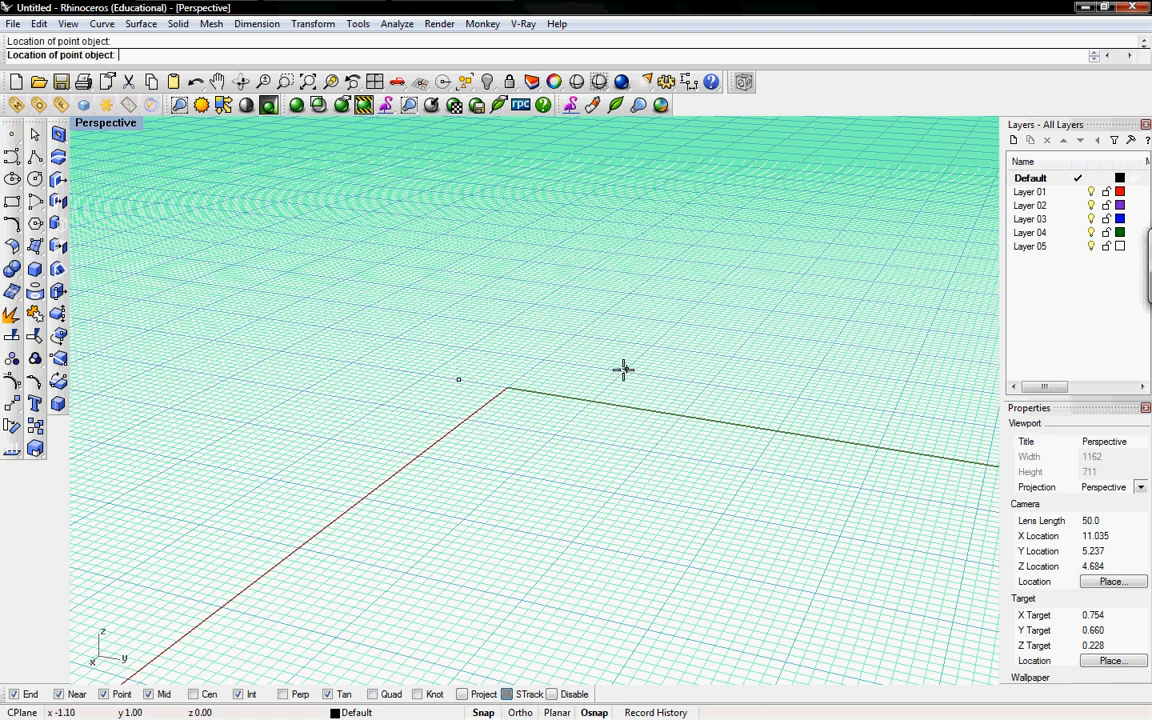
# Place another point near the origin and orbit the Perspective view around the points.
pyautogui.click(626, 369)
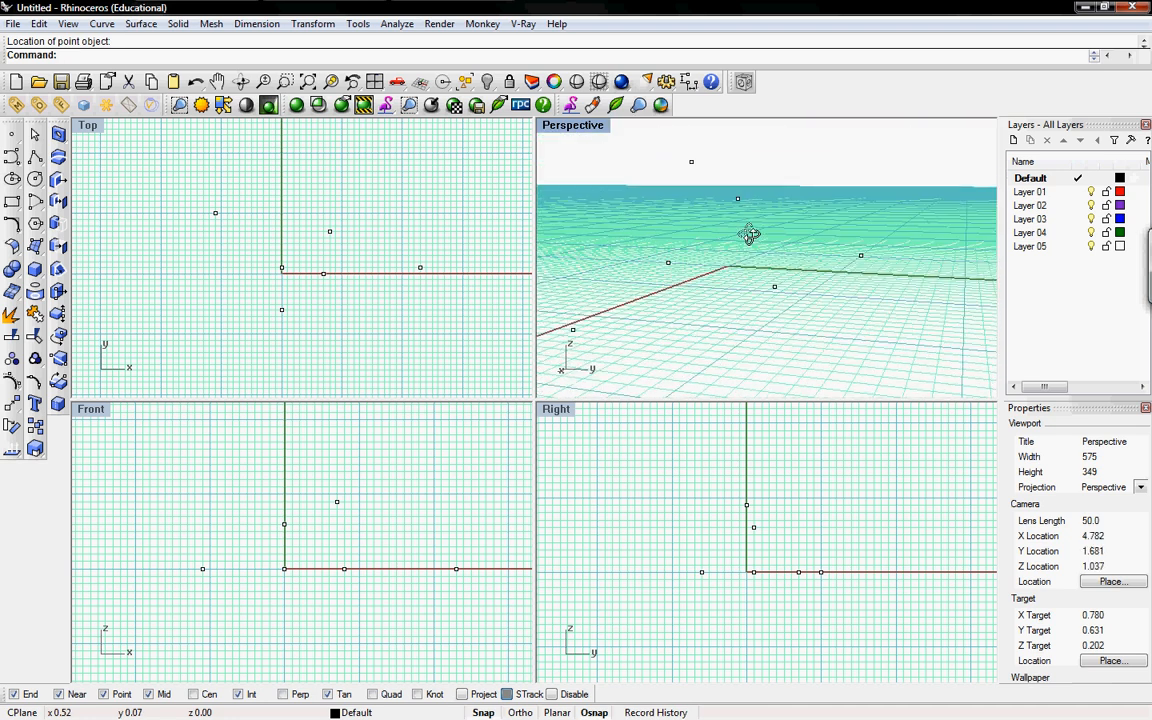
pyautogui.moveTo(750, 235); pyautogui.dragTo(767, 267)
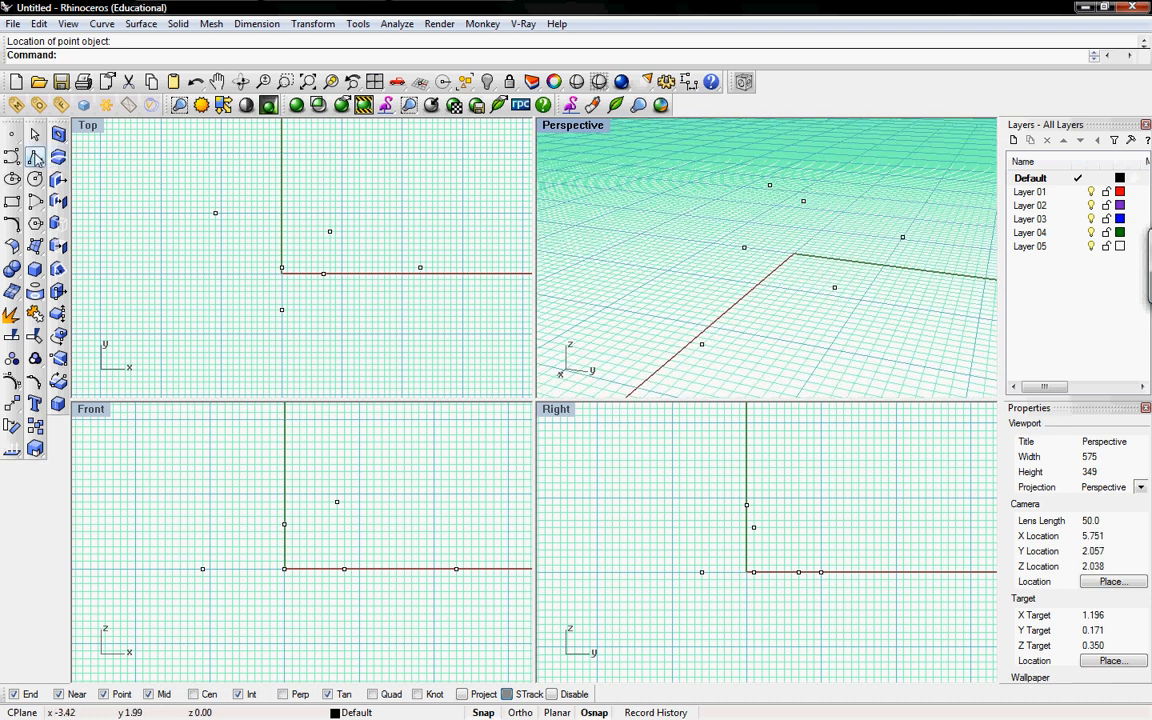
# Draw a polyline through the scattered points and orbit Perspective to inspect it.
pyautogui.click(35, 157)
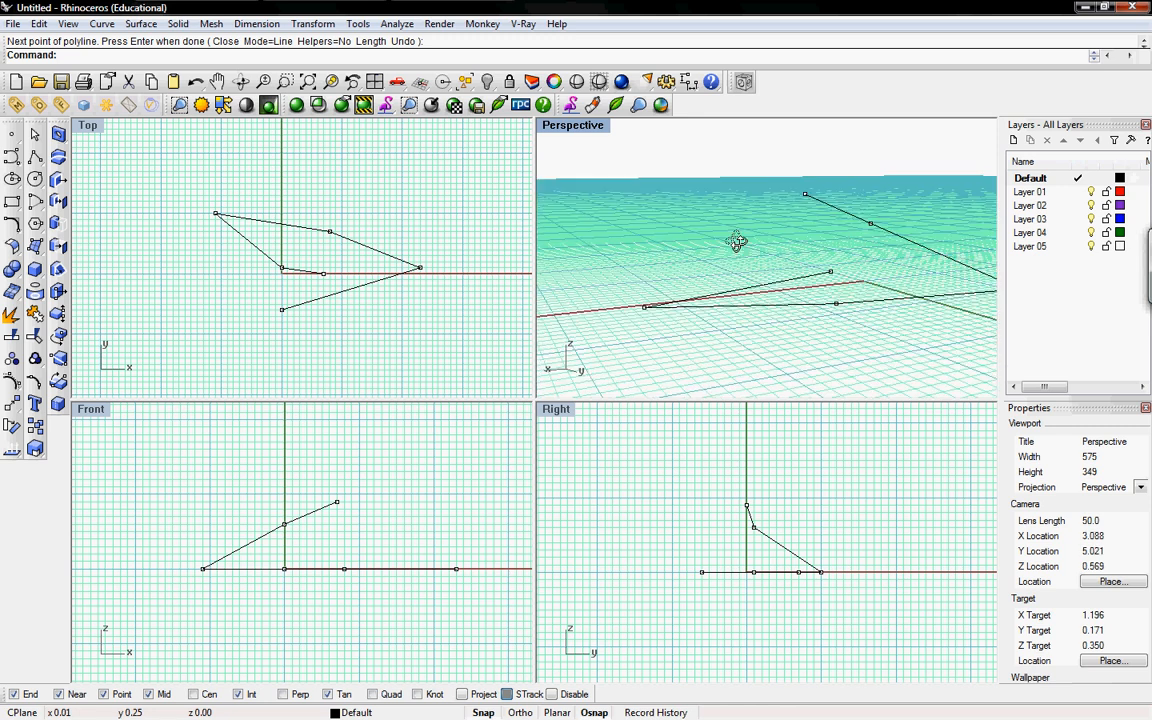
pyautogui.moveTo(735, 240); pyautogui.dragTo(755, 221)
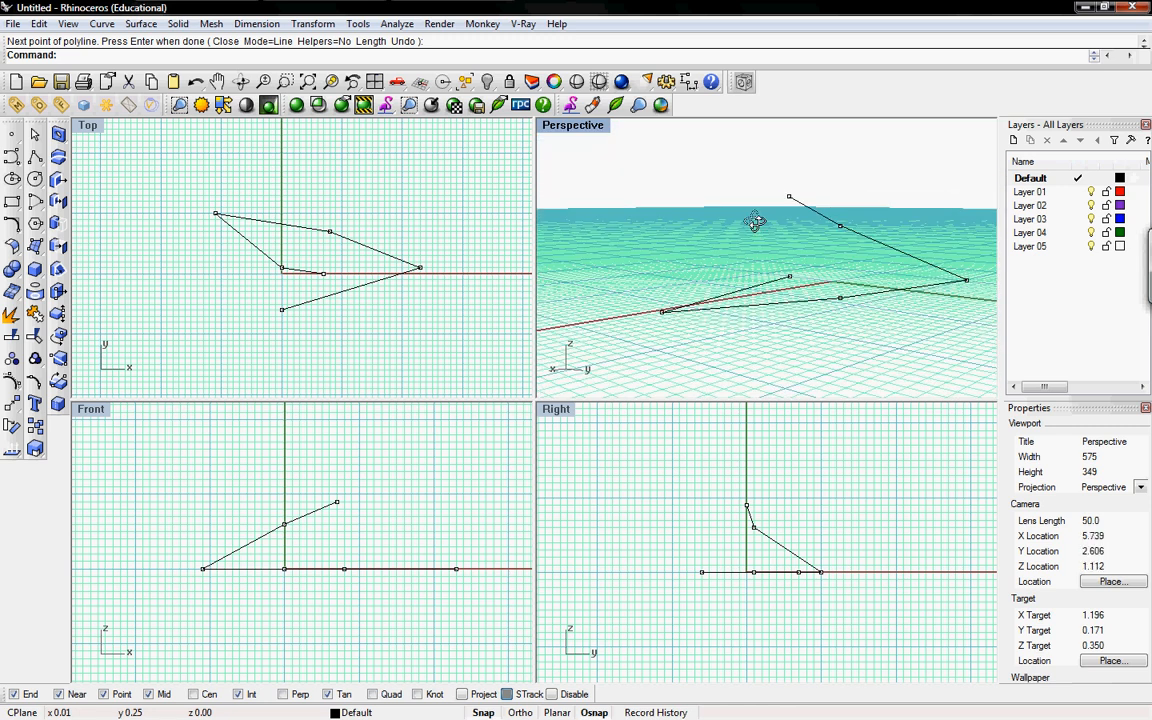
pyautogui.moveTo(755, 221); pyautogui.dragTo(883, 243)
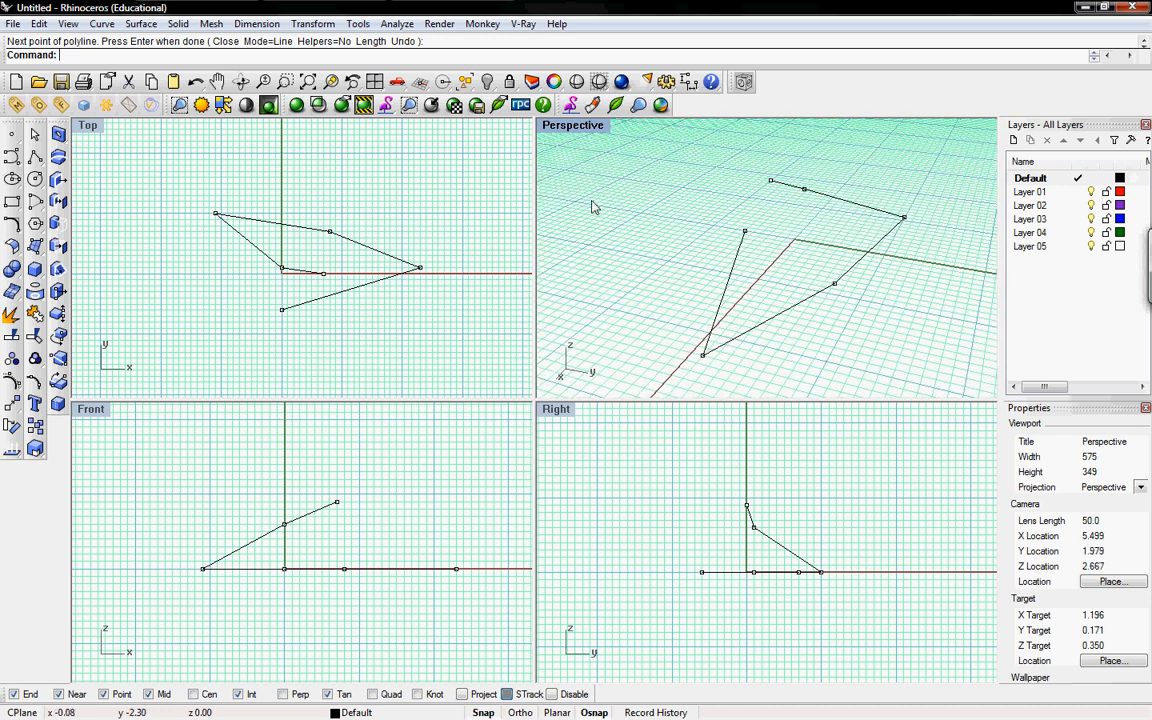
pyautogui.moveTo(716, 216)
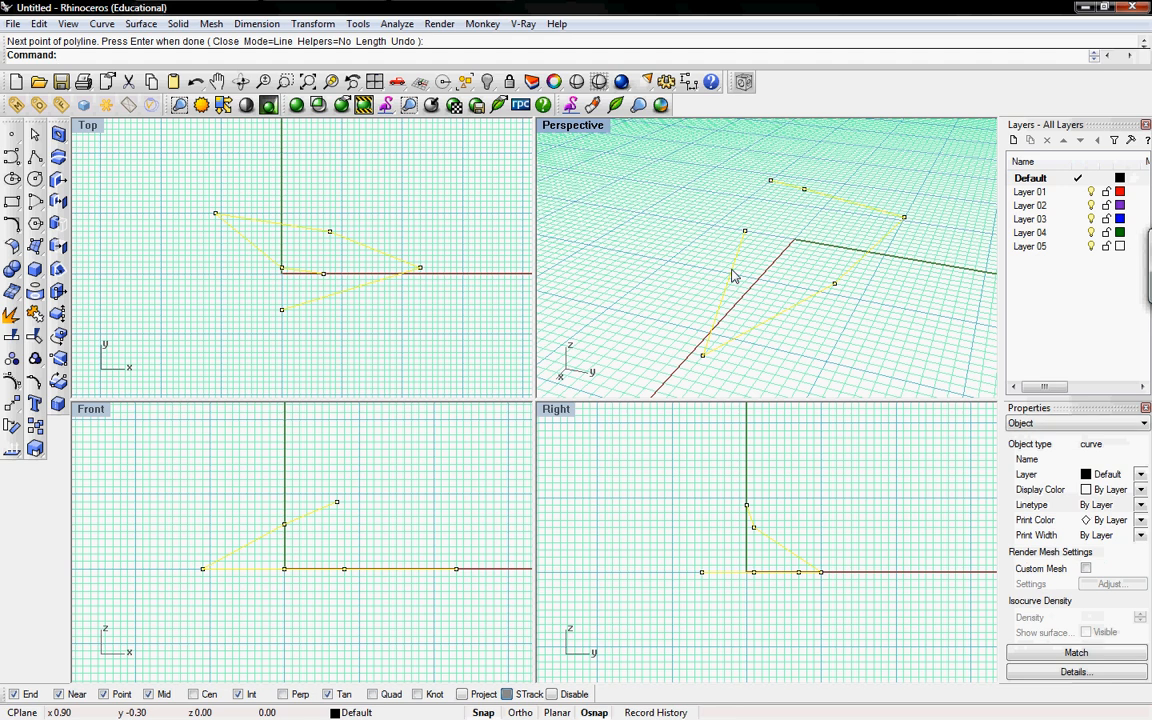
pyautogui.moveTo(766, 283)
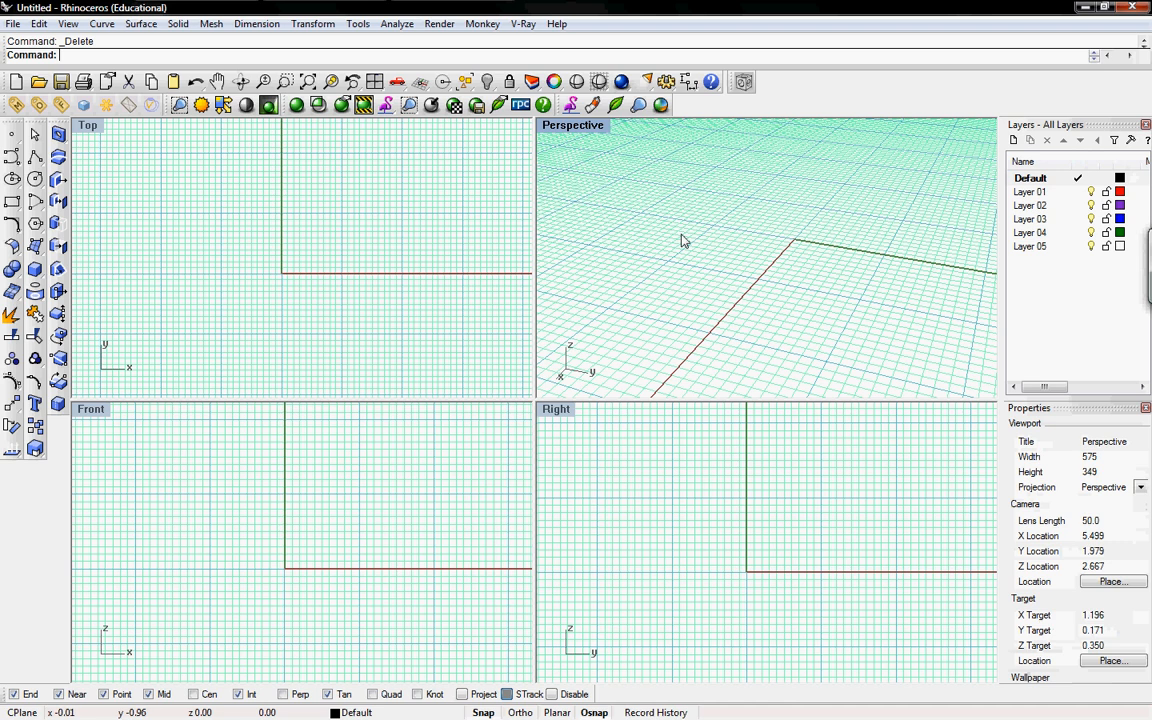
# Maximize the Perspective view and begin drawing new curves in it.
pyautogui.doubleClick(573, 124)
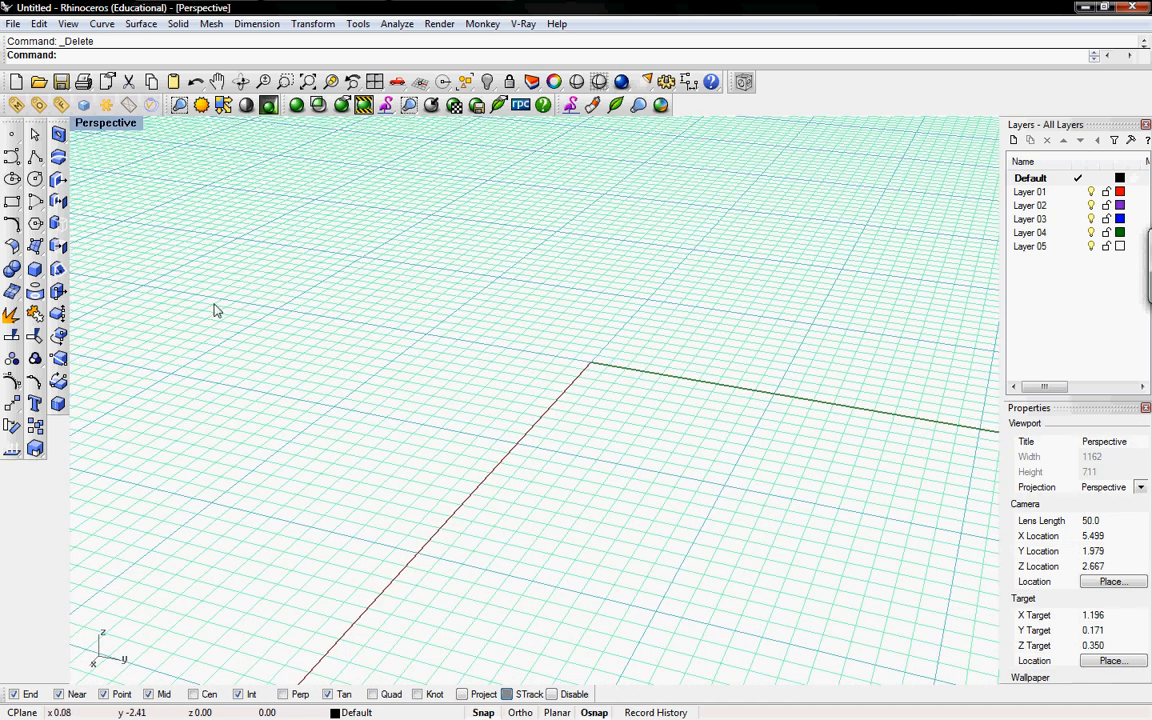
pyautogui.click(35, 157)
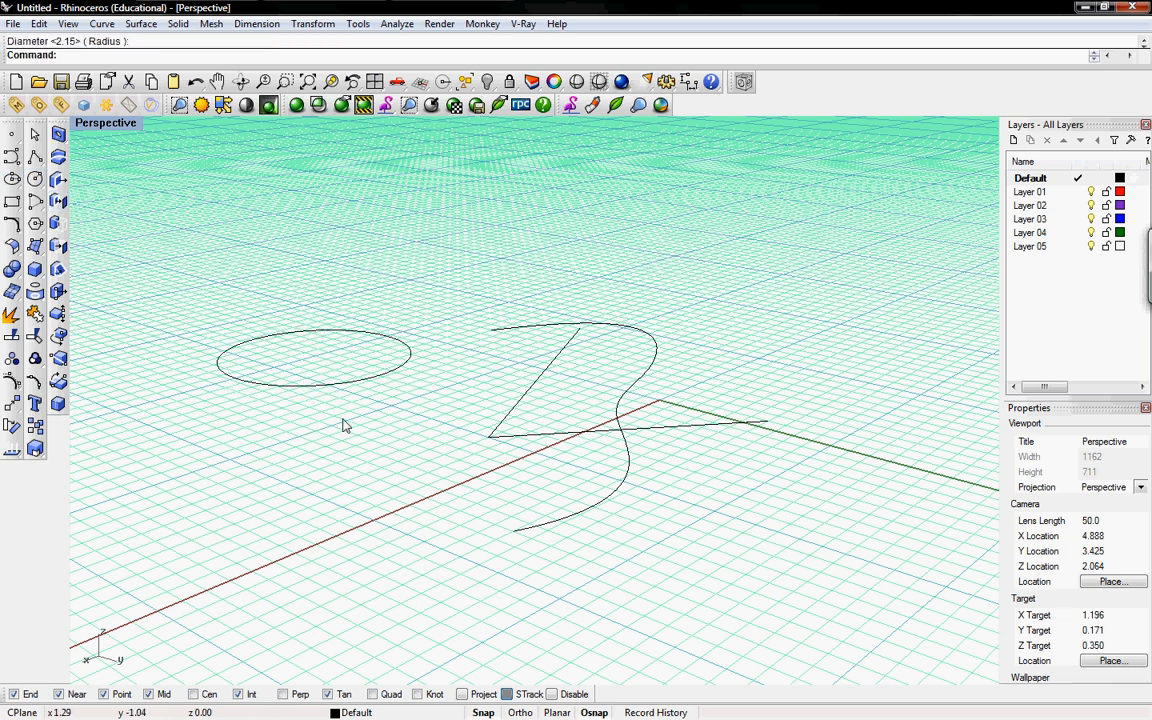
pyautogui.moveTo(531, 404)
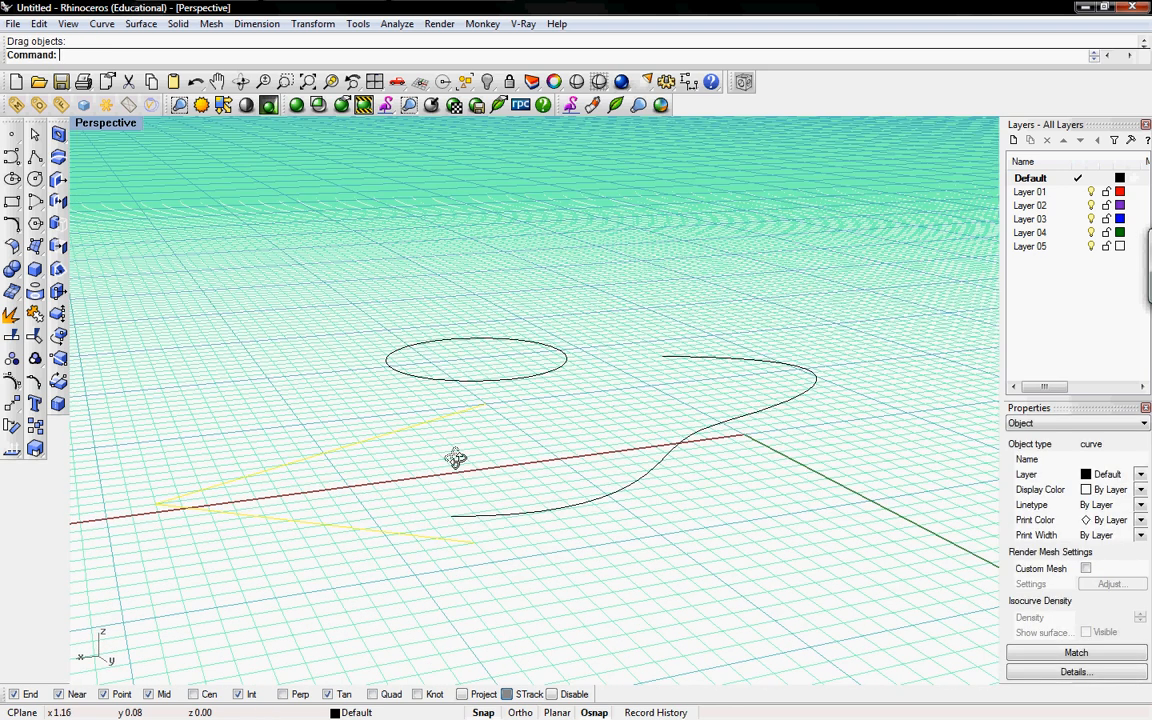
pyautogui.moveTo(457, 458); pyautogui.dragTo(363, 450)
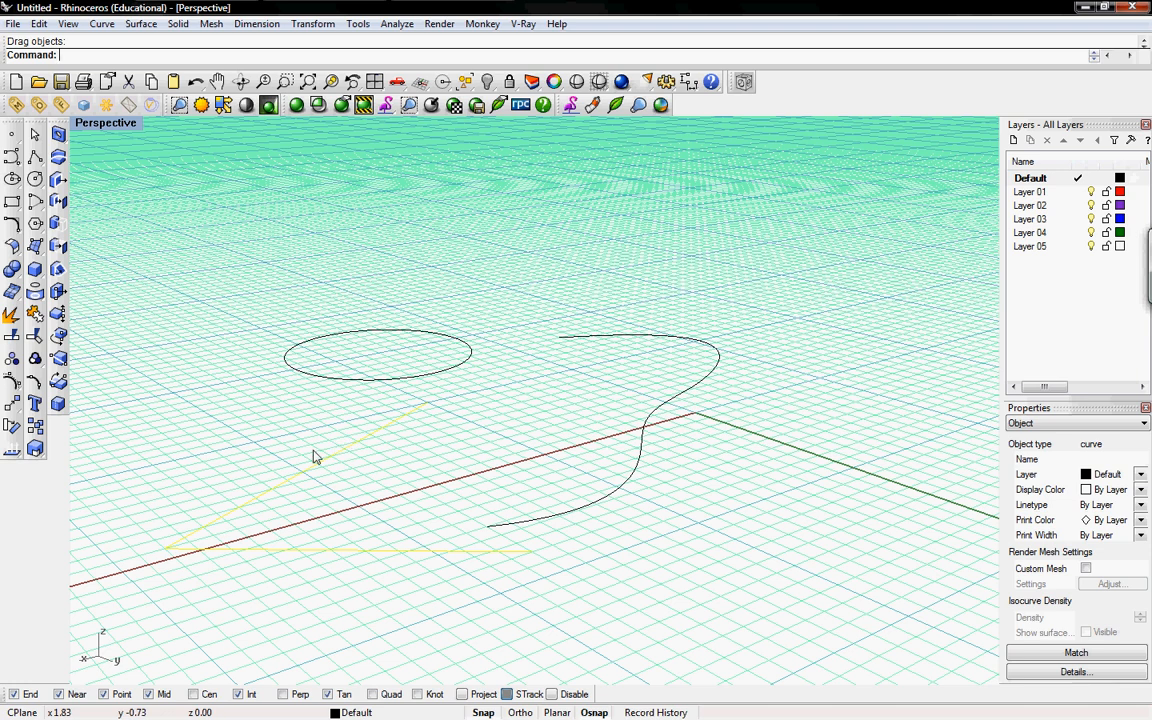
pyautogui.moveTo(324, 445)
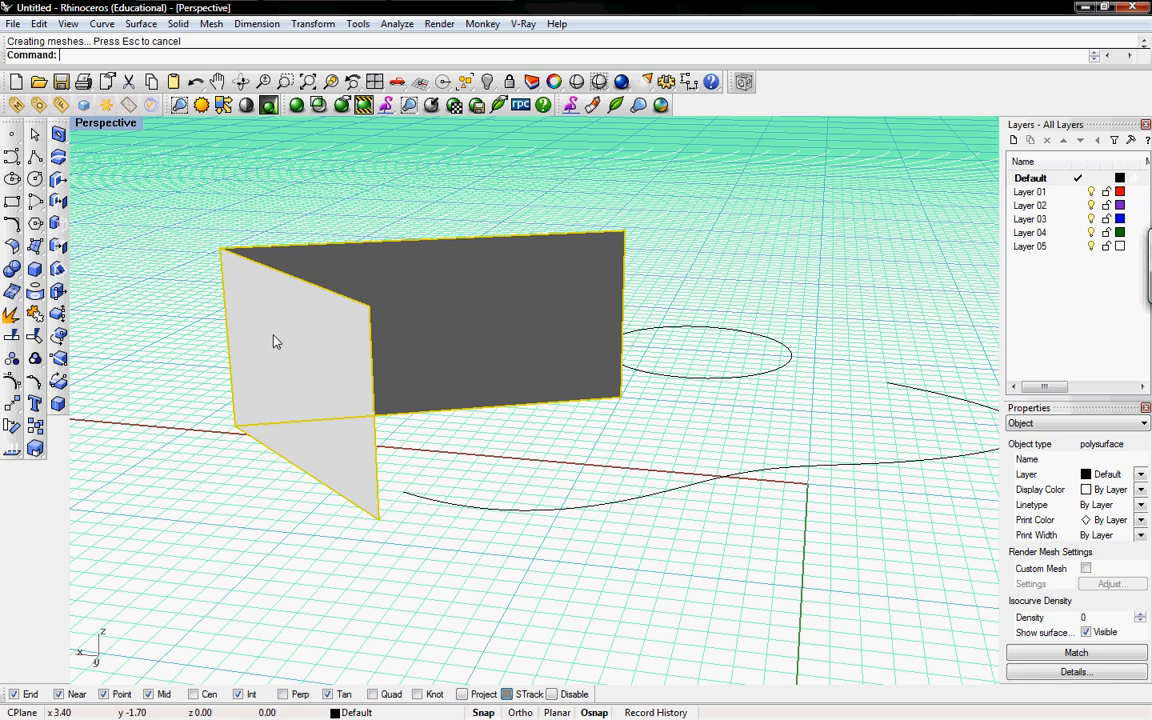
pyautogui.press('Delete')
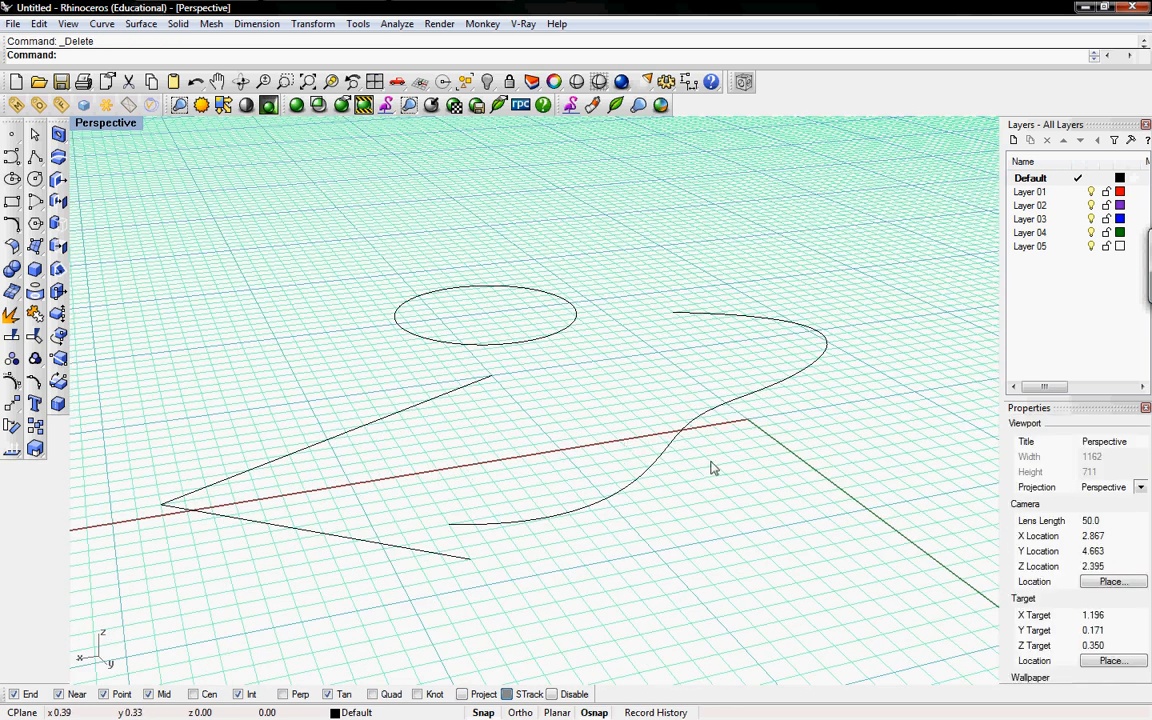
pyautogui.moveTo(528, 349)
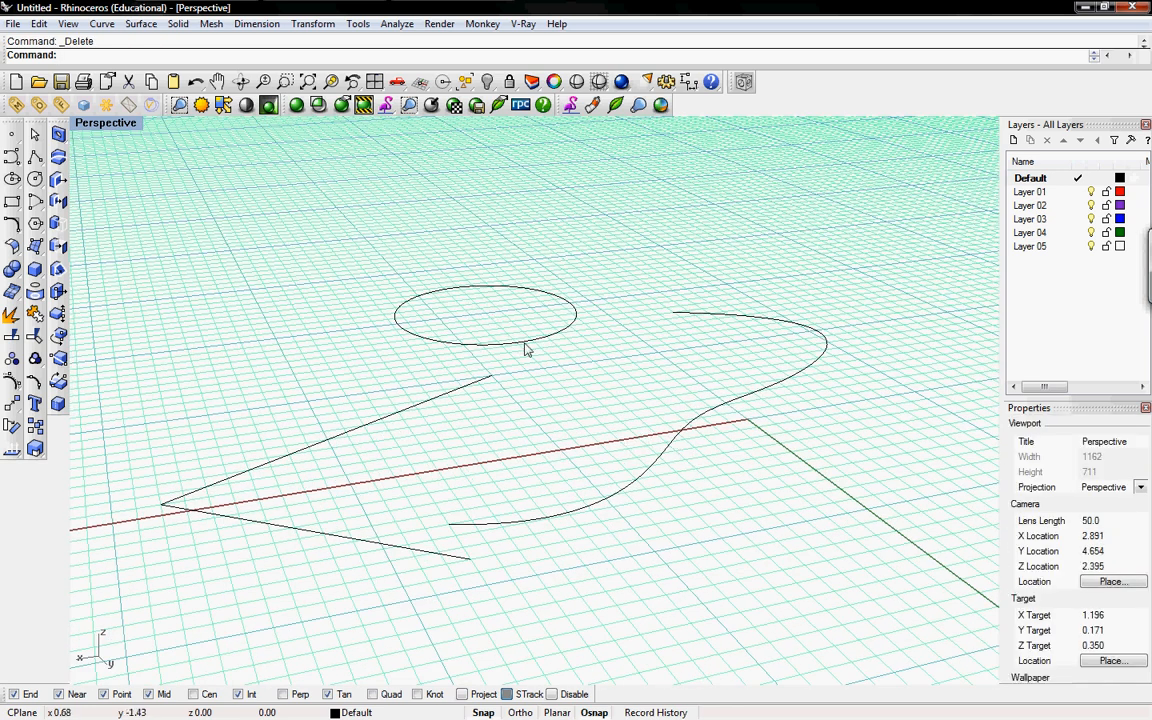
# Orbit around the curves and extrude the circle with Cap set to Yes.
pyautogui.moveTo(545, 335); pyautogui.dragTo(665, 485)
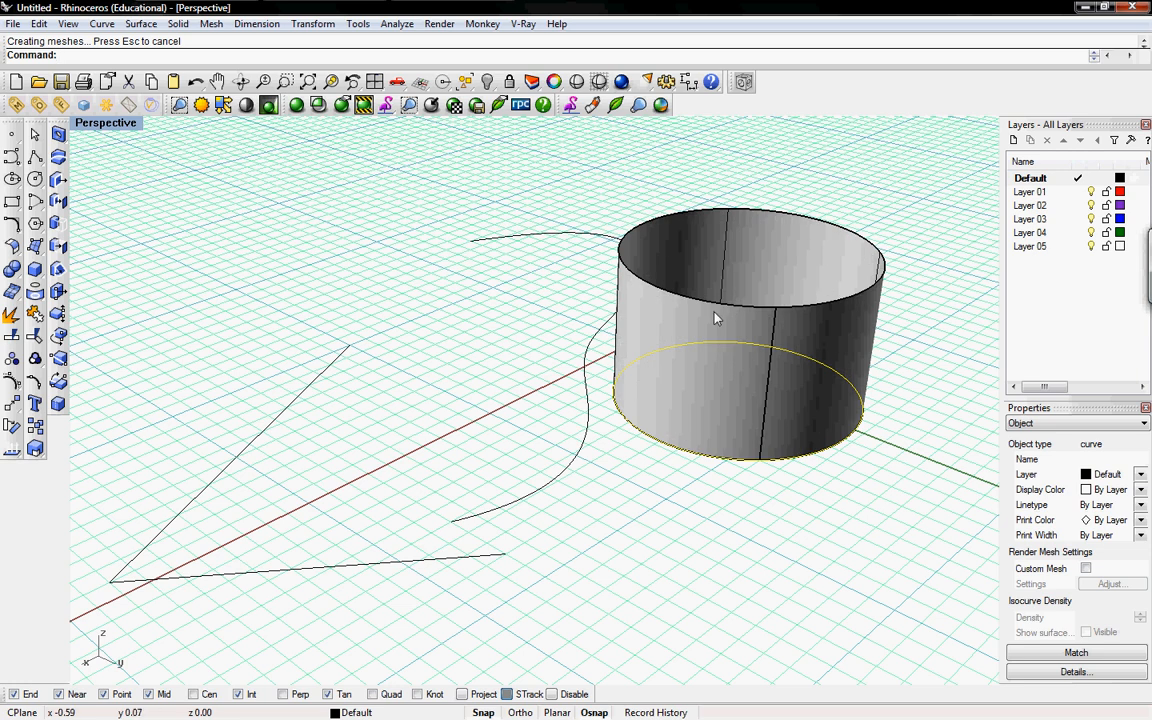
pyautogui.click(707, 339)
pyautogui.write('ExtrudeCrv')
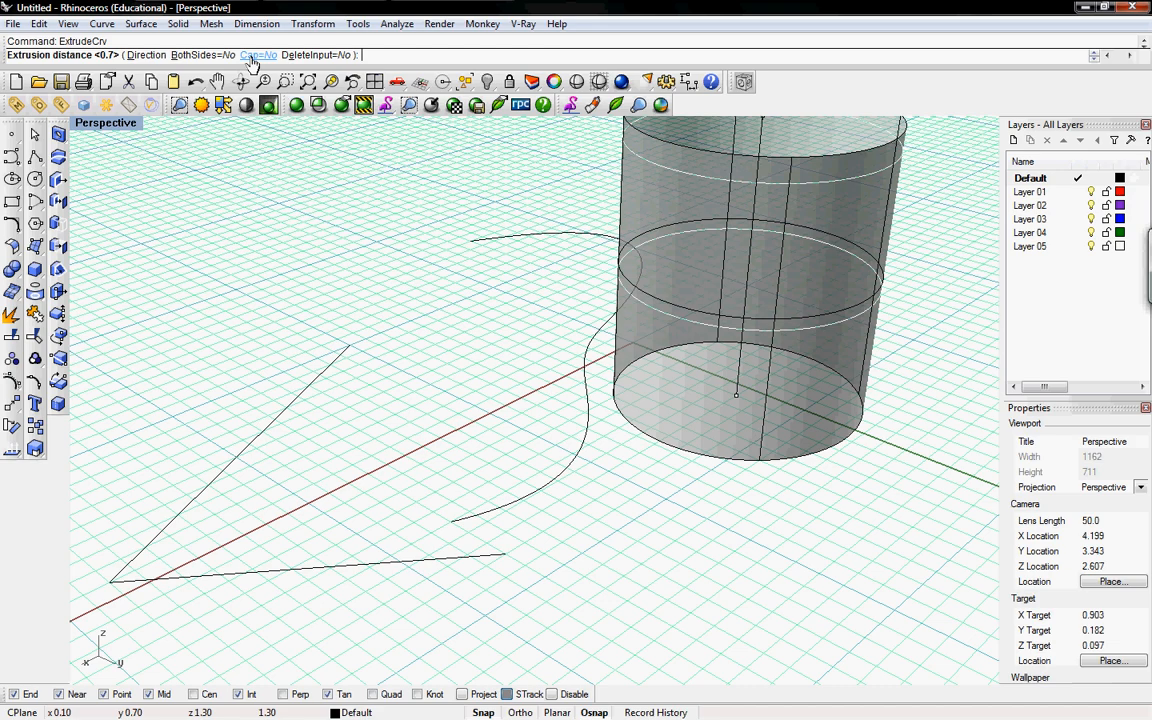
pyautogui.click(253, 54)
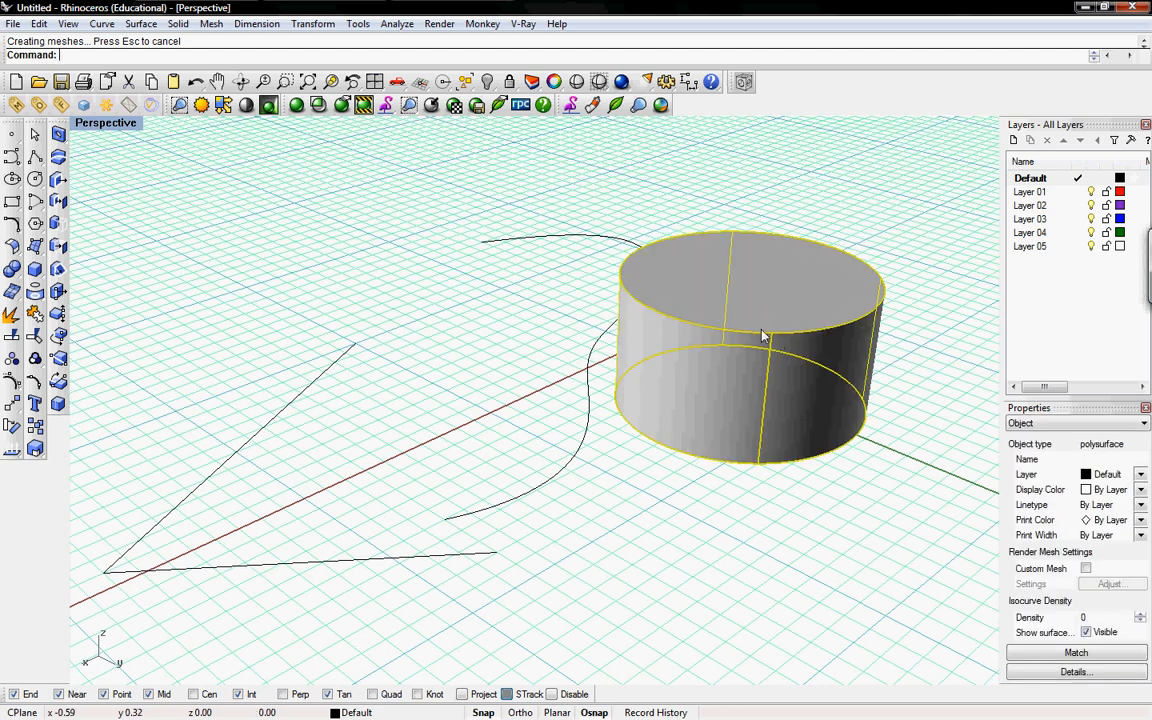
# Select the box, spread its exploded faces apart, and delete all six faces.
pyautogui.press('Delete')
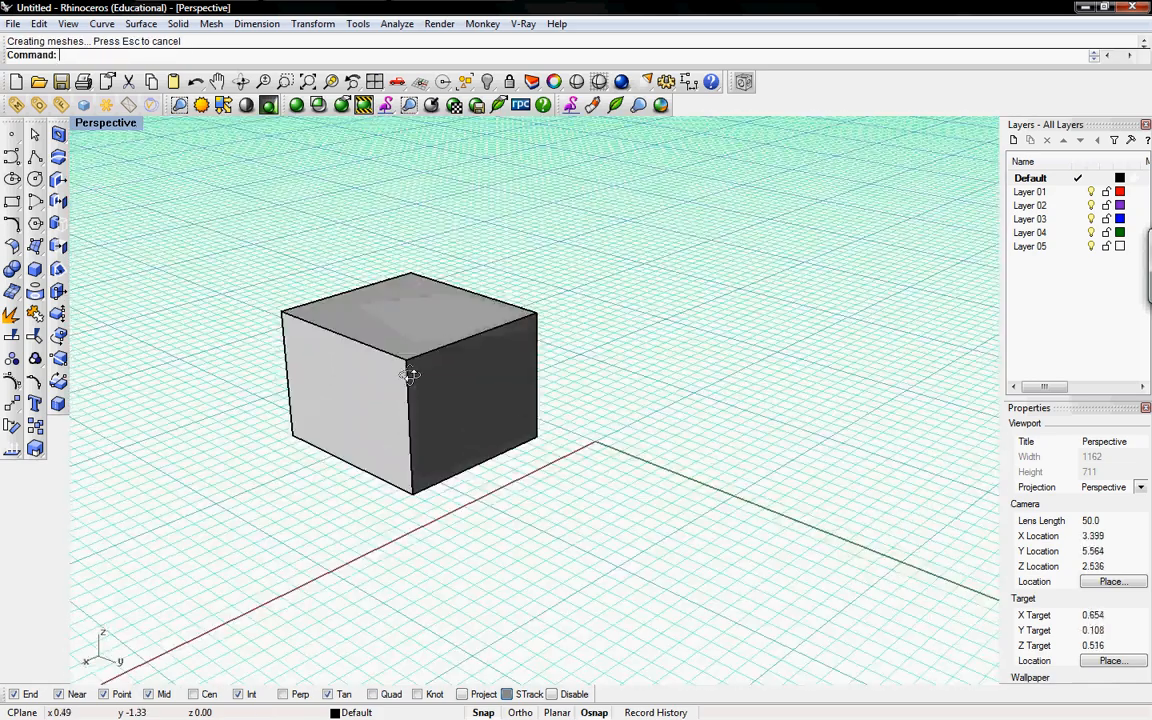
pyautogui.moveTo(408, 375); pyautogui.dragTo(390, 383)
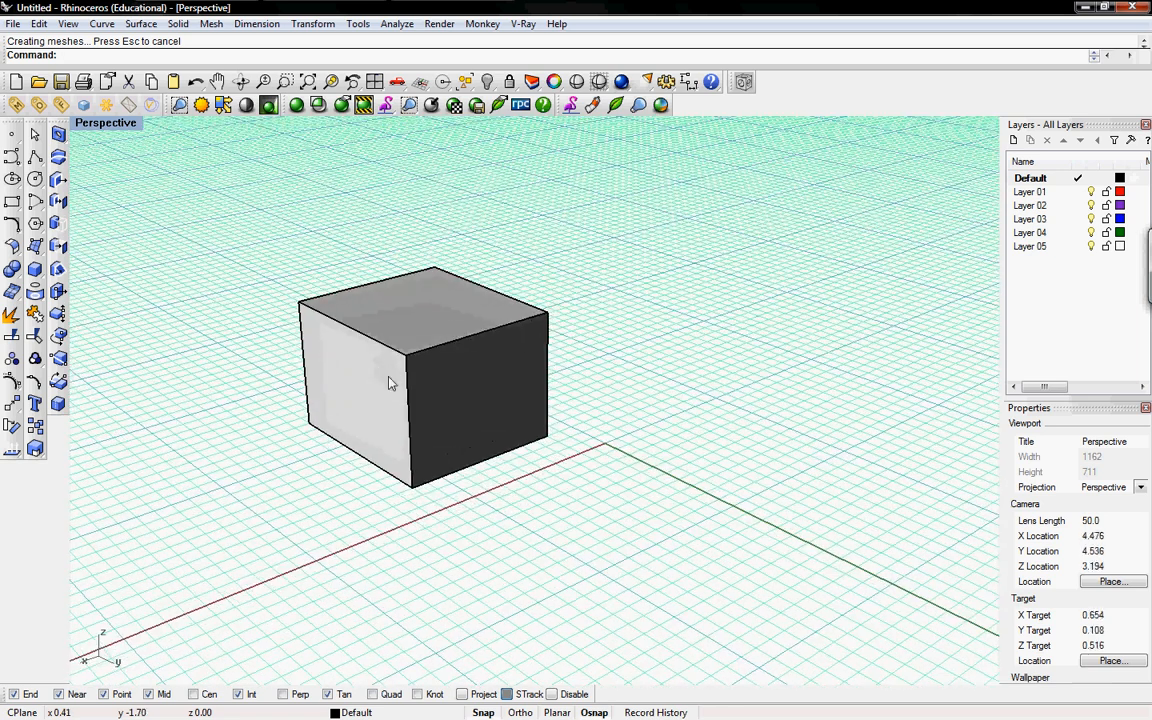
pyautogui.click(420, 375)
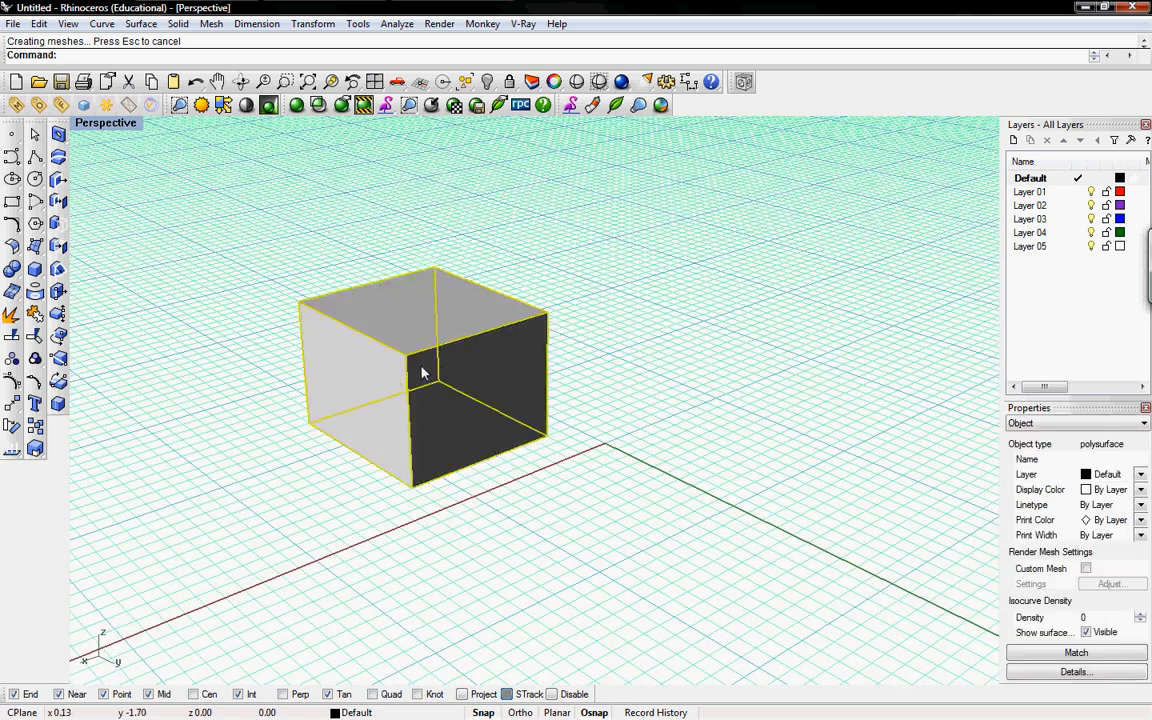
pyautogui.moveTo(420, 372); pyautogui.dragTo(515, 355)
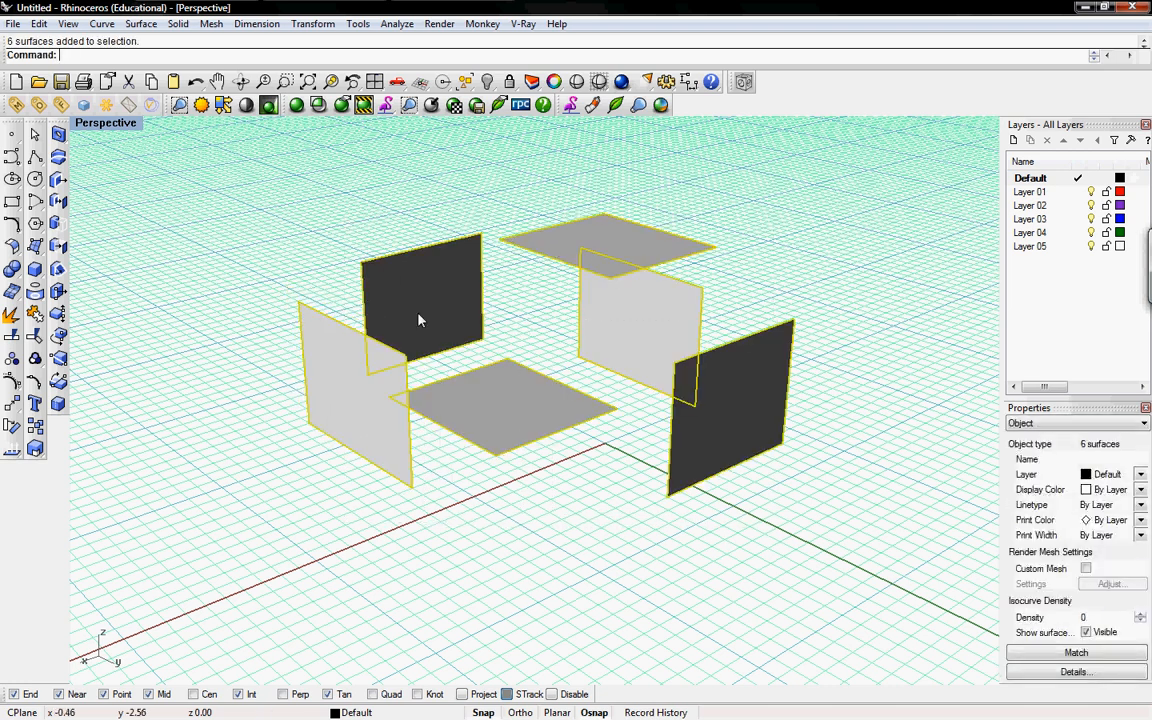
pyautogui.press('Delete')
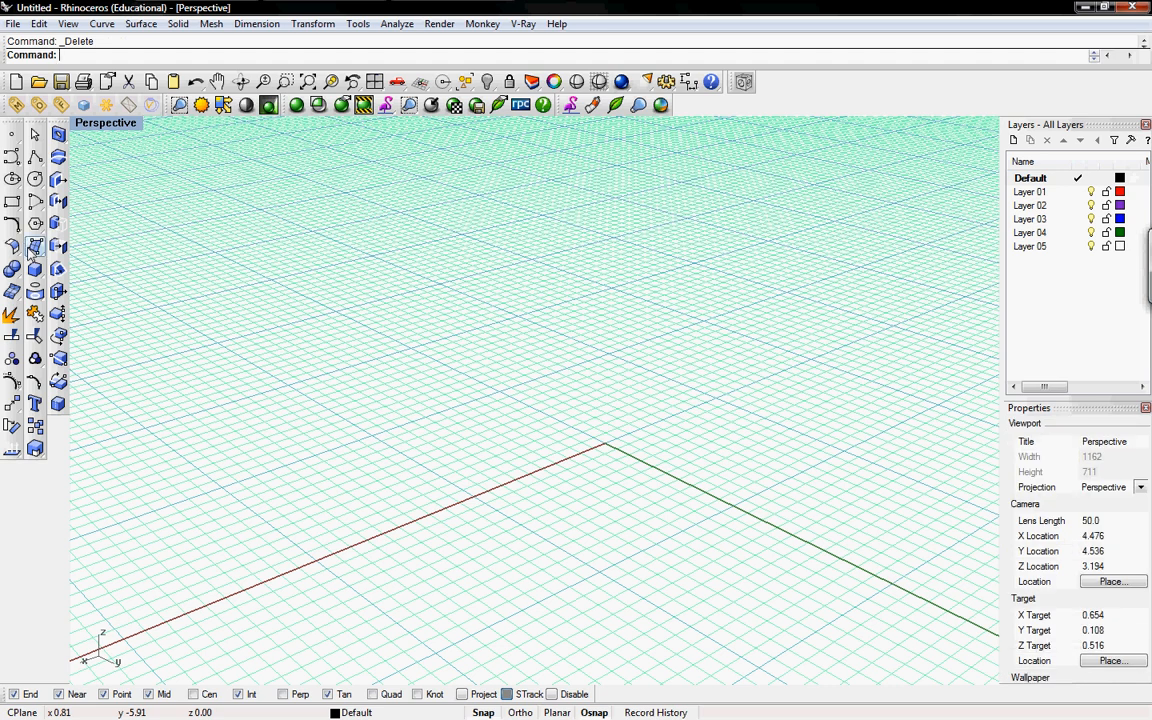
pyautogui.click(34, 246)
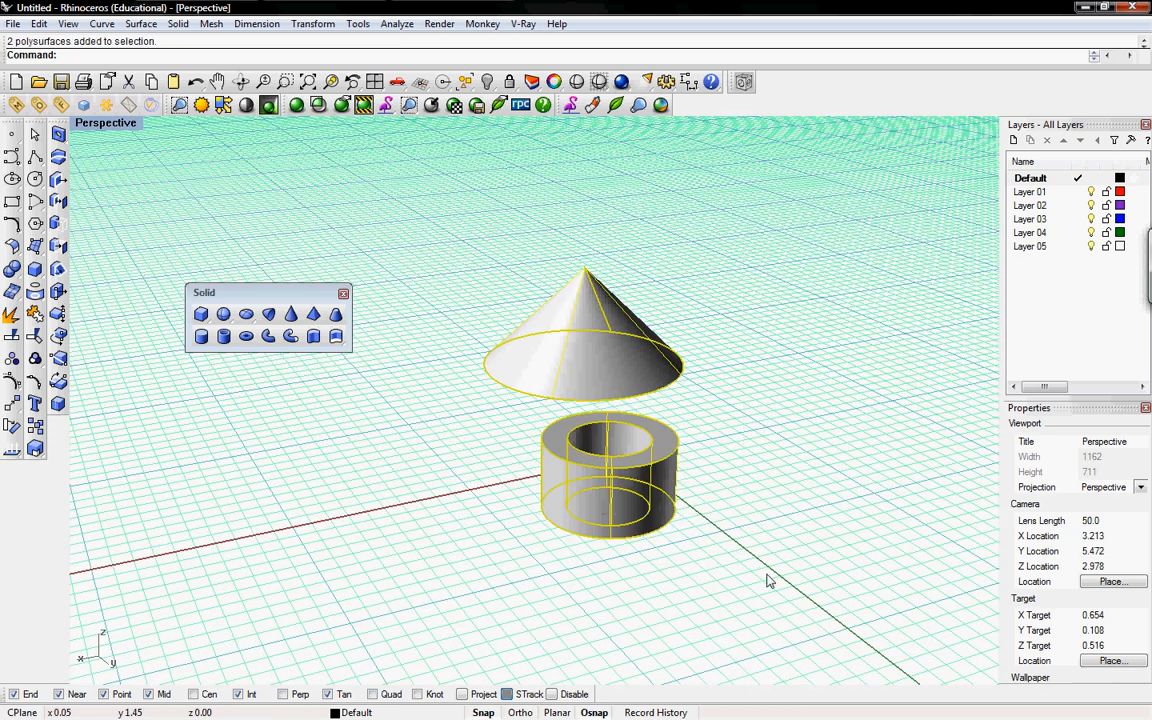
pyautogui.press('Delete')
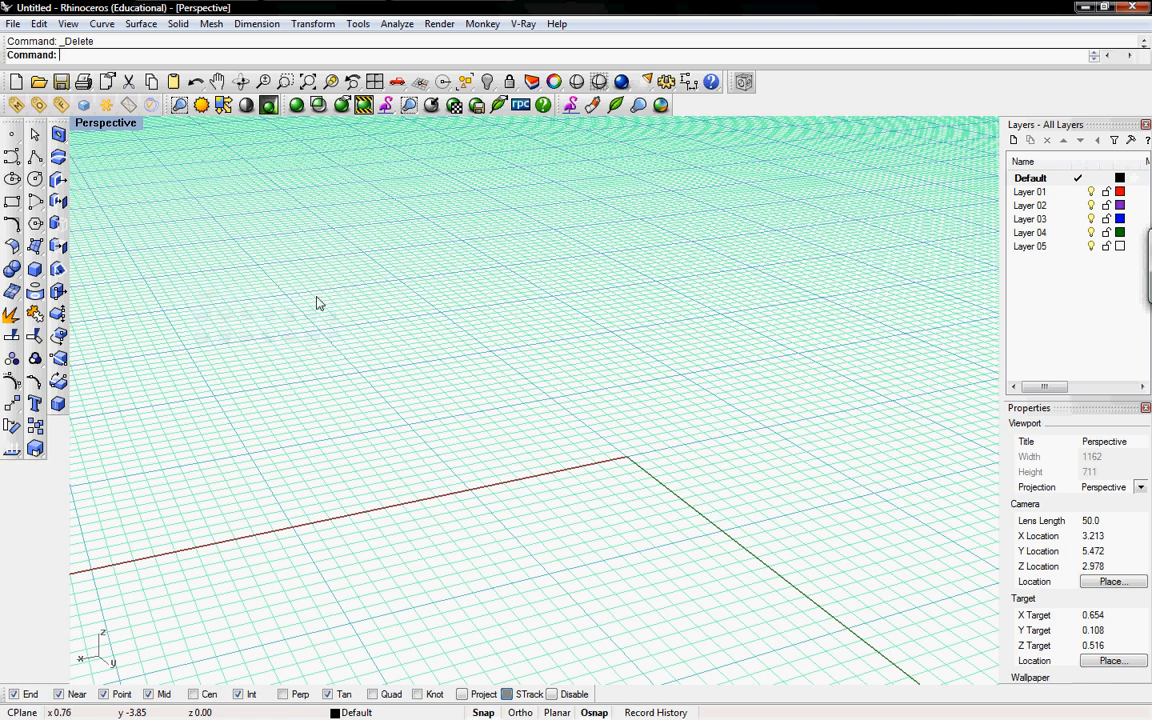
# Create a polygon mesh torus from the Mesh menu and pan to recenter it.
pyautogui.click(211, 23)
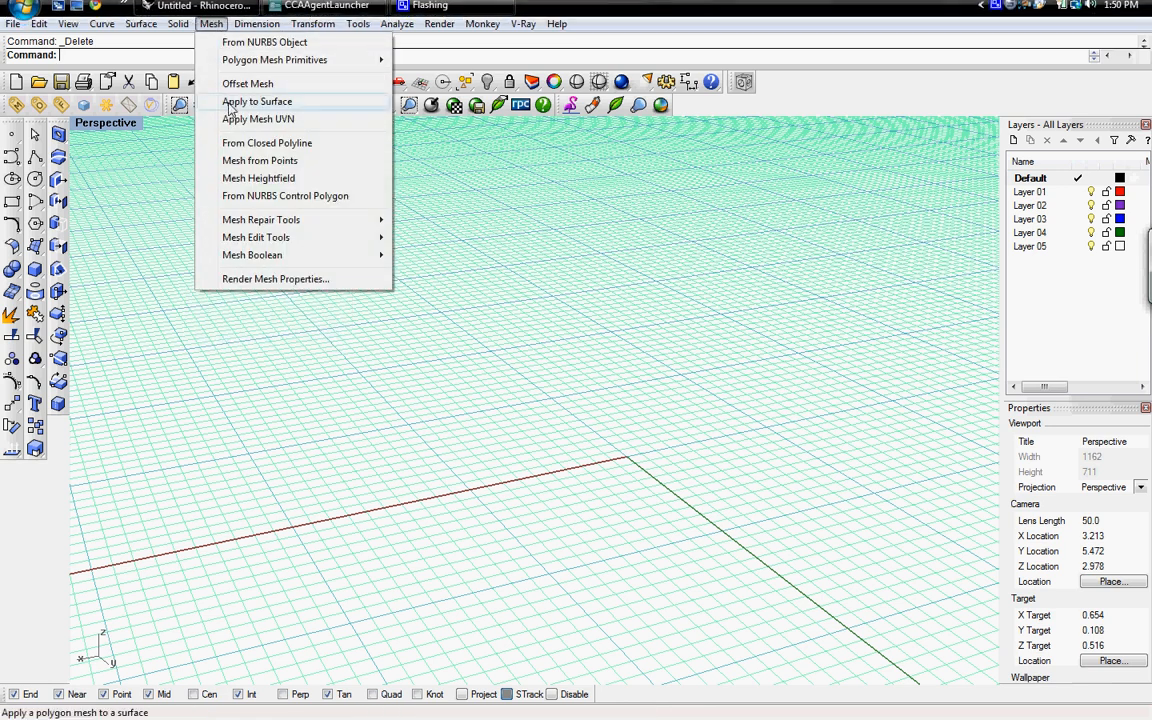
pyautogui.moveTo(258, 119)
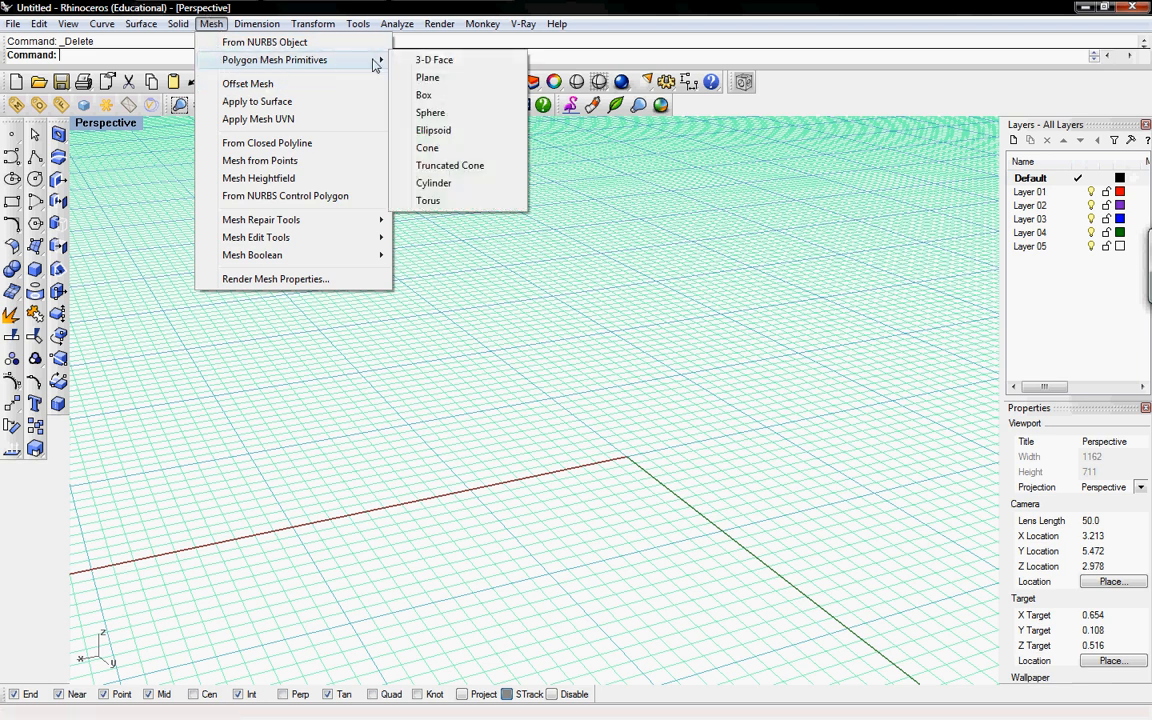
pyautogui.moveTo(433, 182)
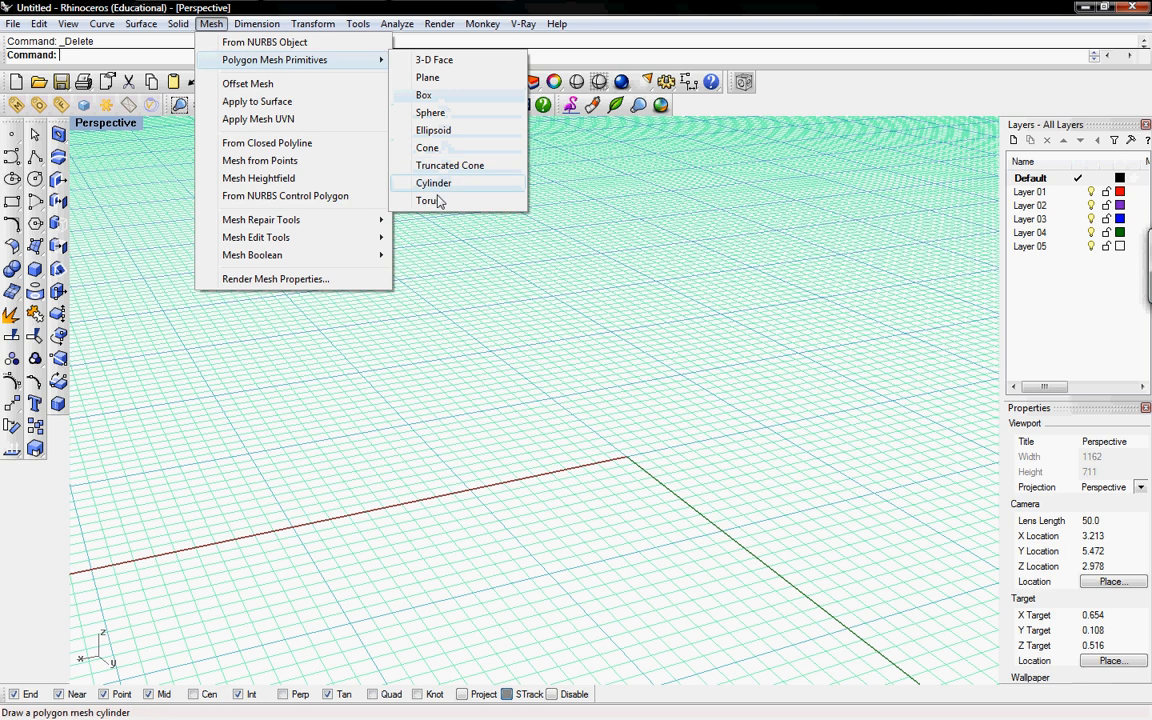
pyautogui.click(427, 201)
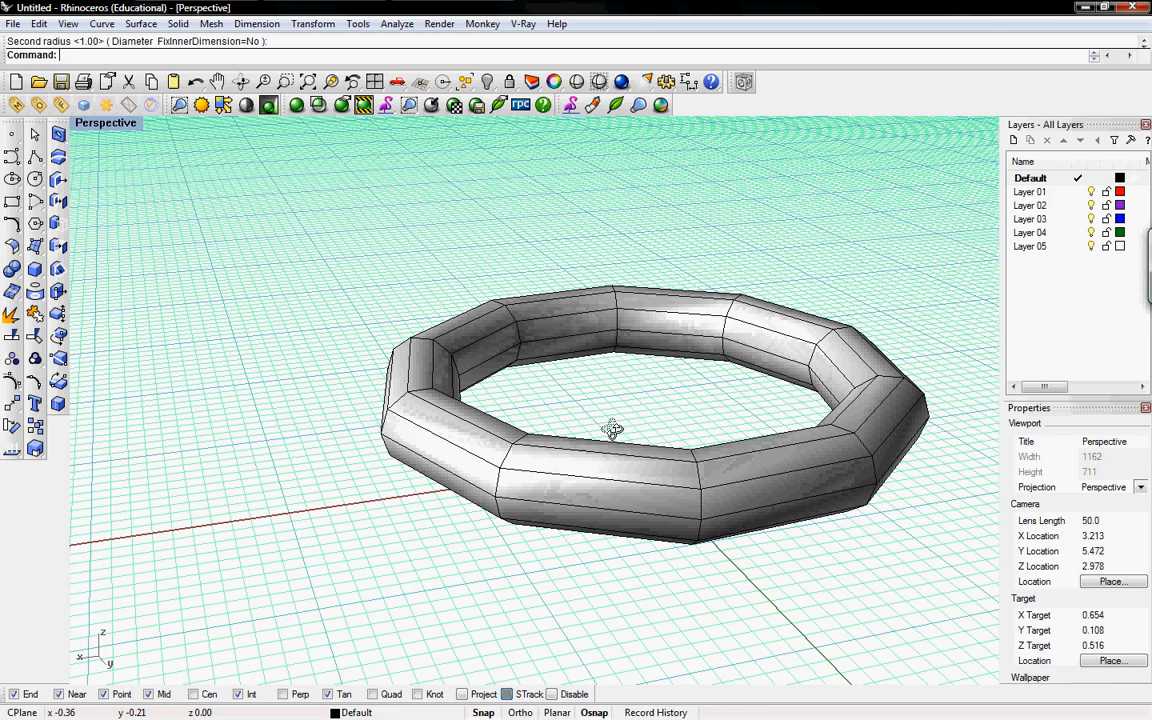
pyautogui.moveTo(612, 430); pyautogui.dragTo(585, 425)
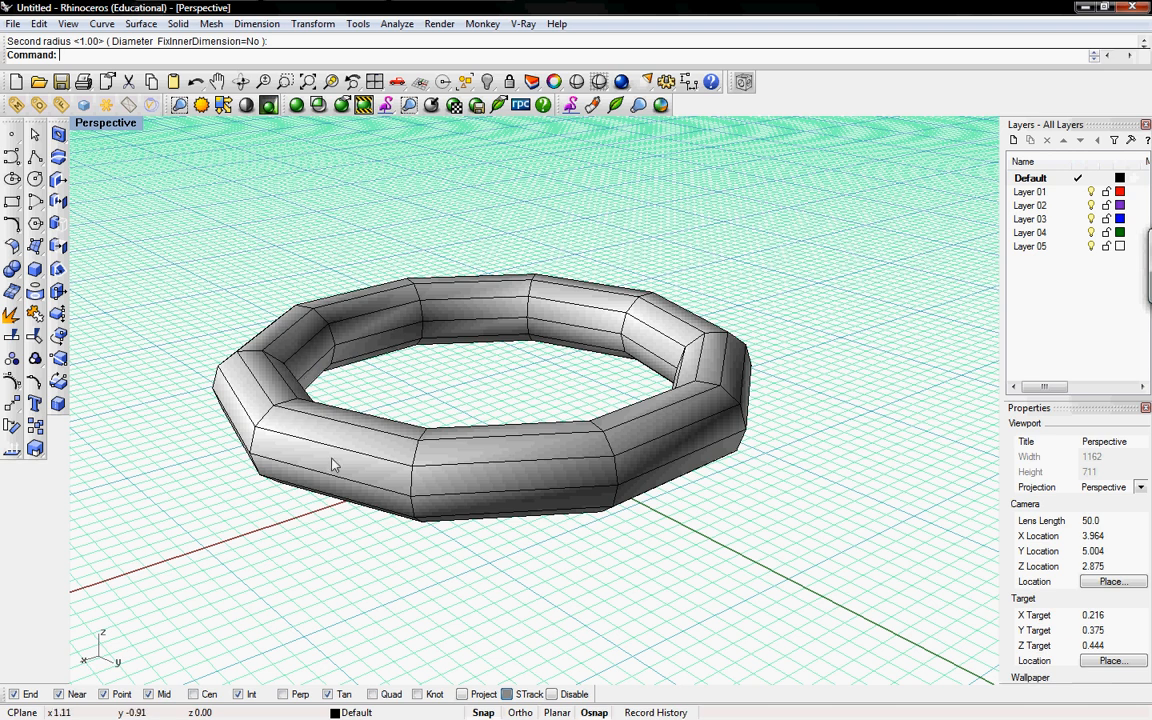
pyautogui.moveTo(366, 453)
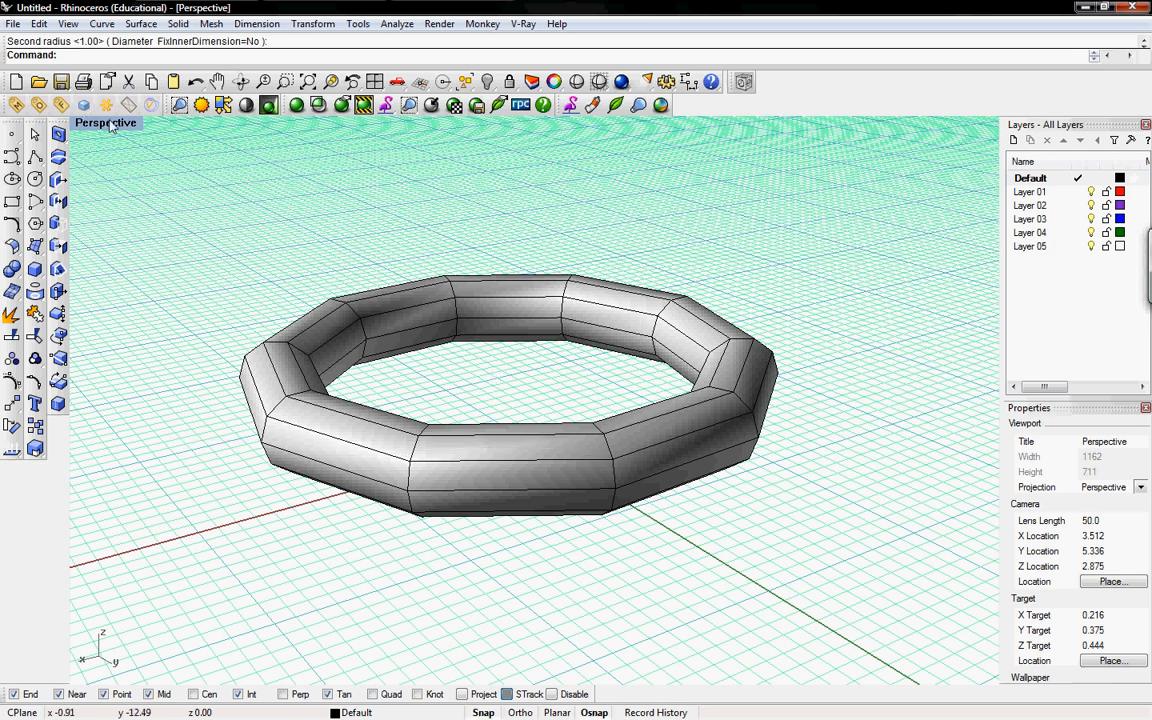
# Set the Perspective view to Flat Shade, then zoom and orbit around the torus.
pyautogui.click(105, 122)
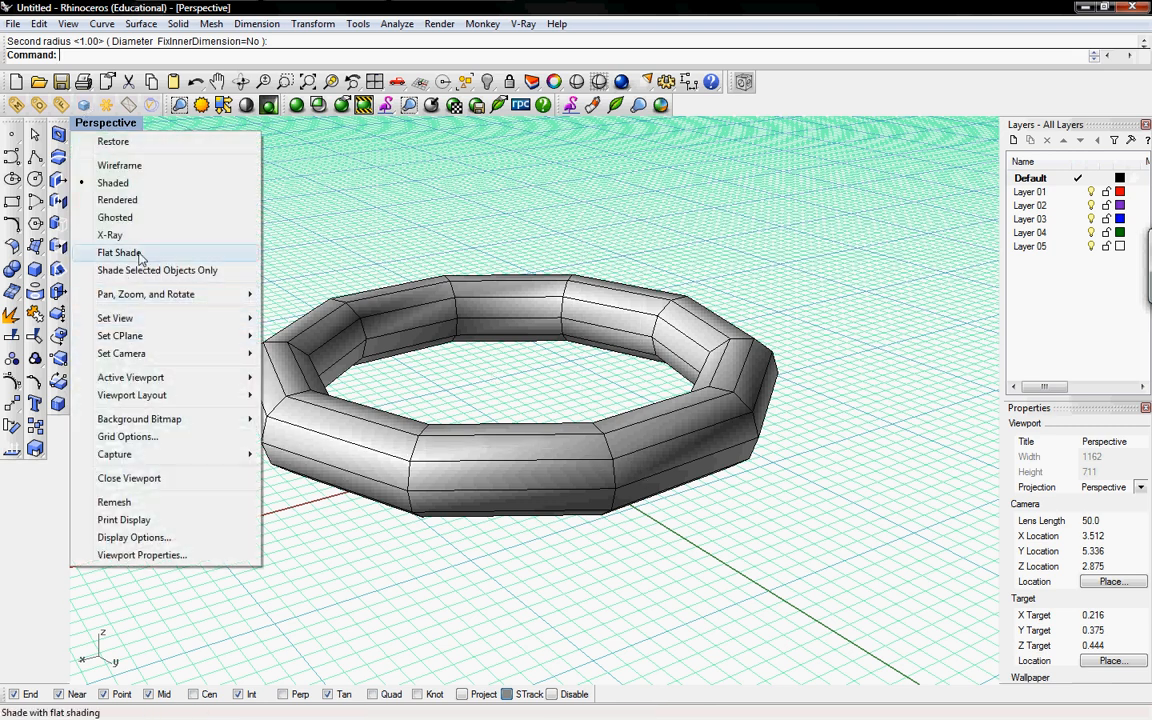
pyautogui.click(119, 252)
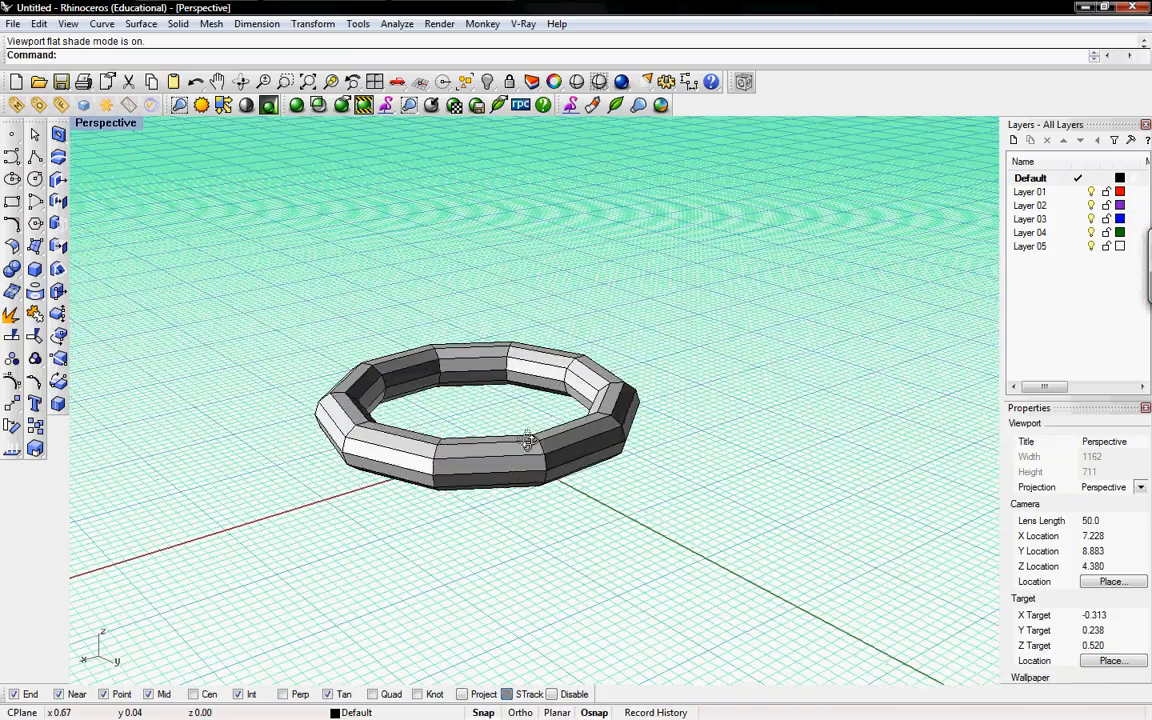
pyautogui.moveTo(528, 440); pyautogui.dragTo(520, 450)
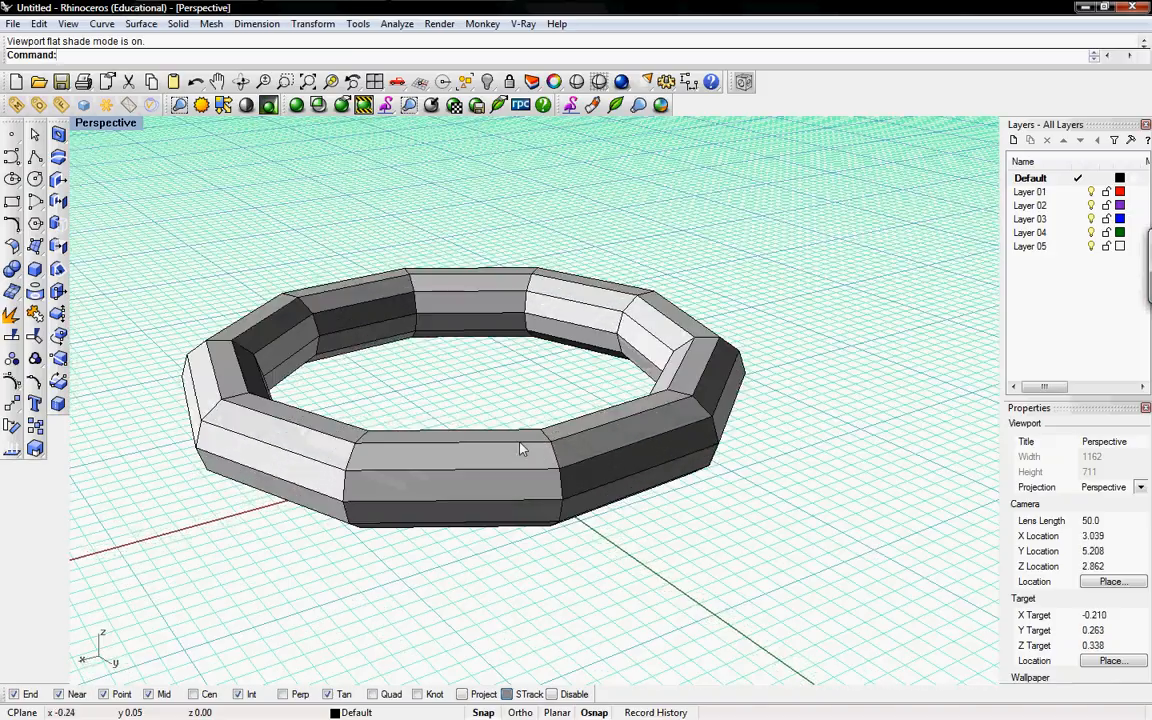
pyautogui.moveTo(520, 448); pyautogui.dragTo(445, 433)
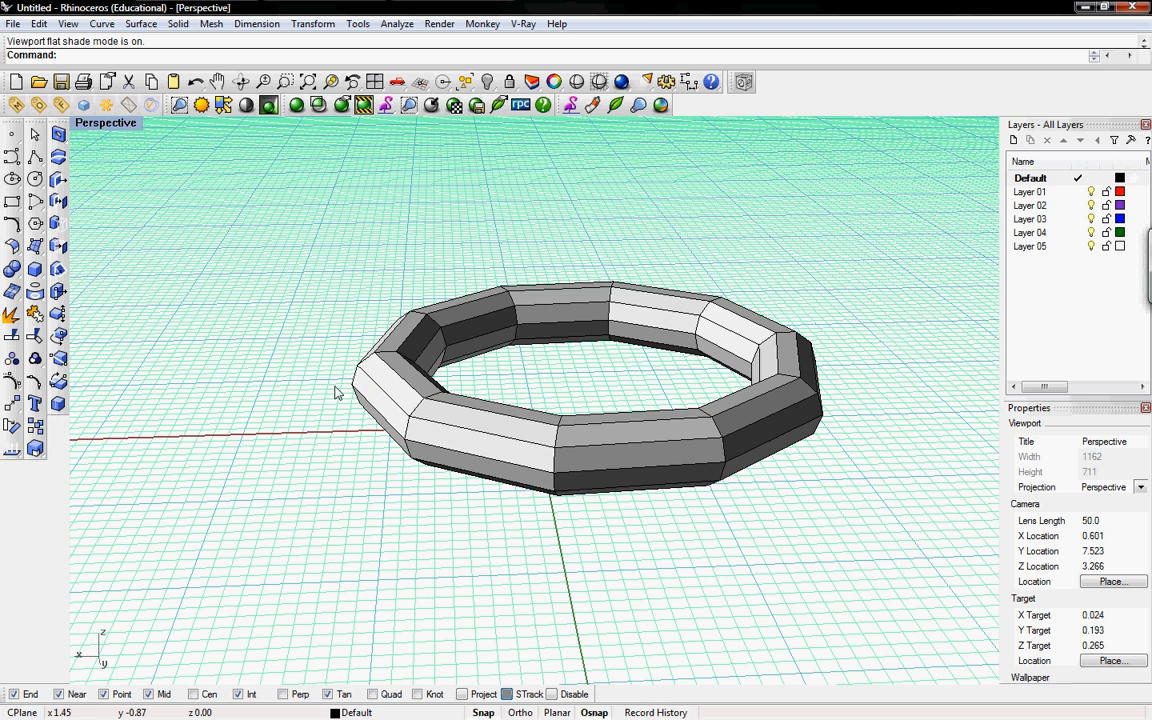
pyautogui.moveTo(335, 380)
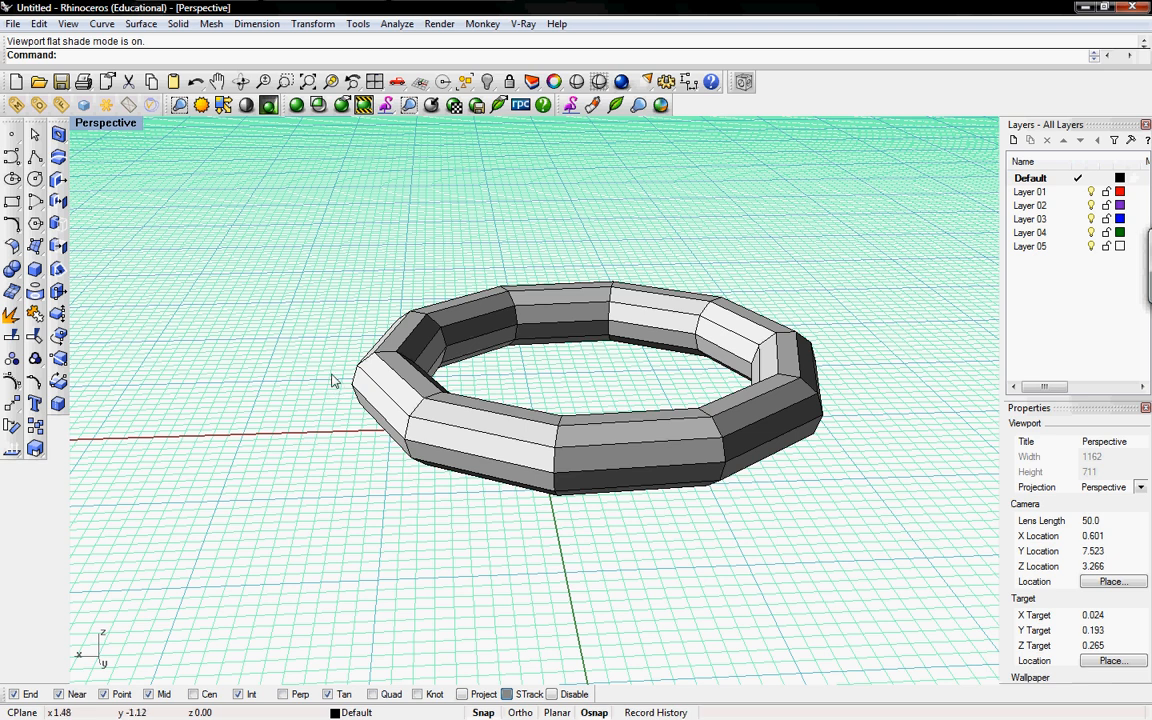